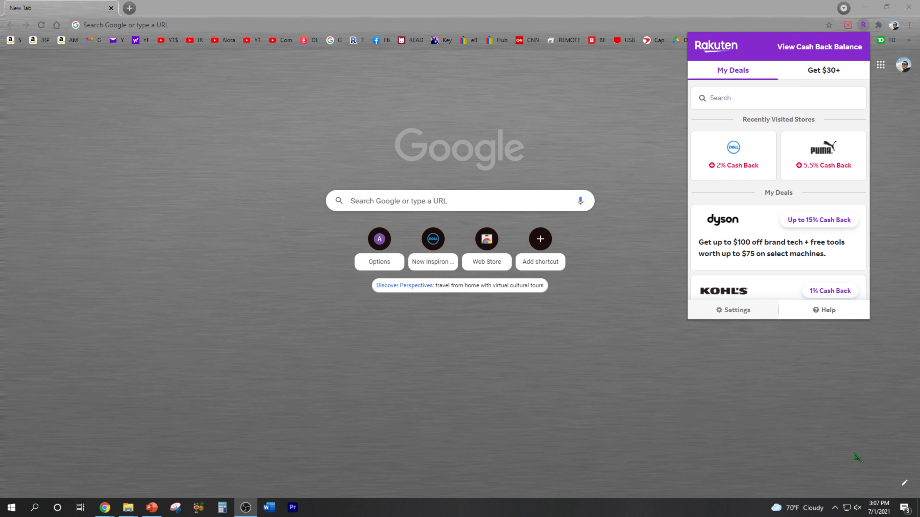
pyautogui.moveTo(792, 288)
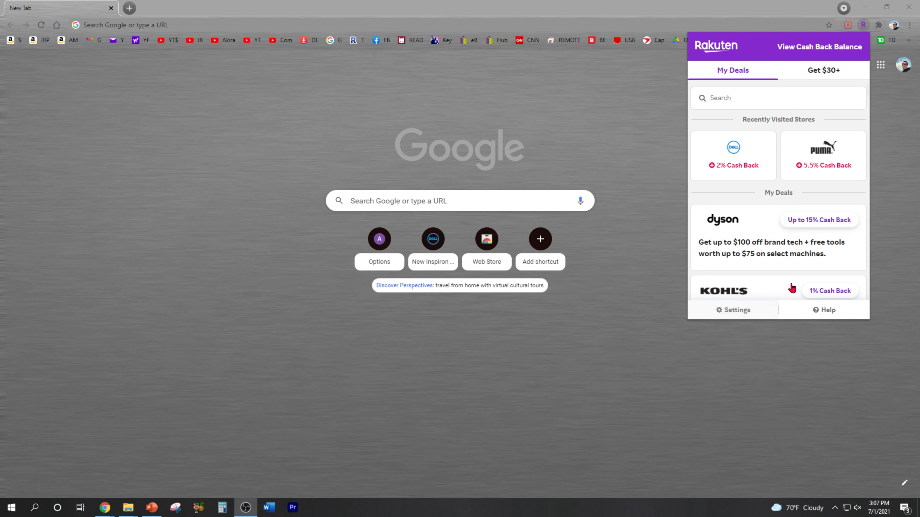
pyautogui.moveTo(751, 161)
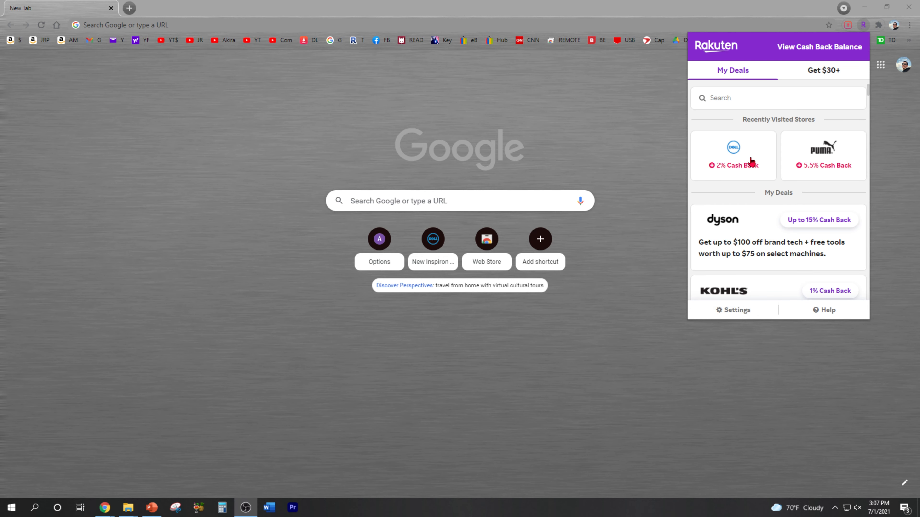
# Go to Dell from the Rakuten popup's Recently Visited Stores with 2% cash back activated.
pyautogui.click(733, 155)
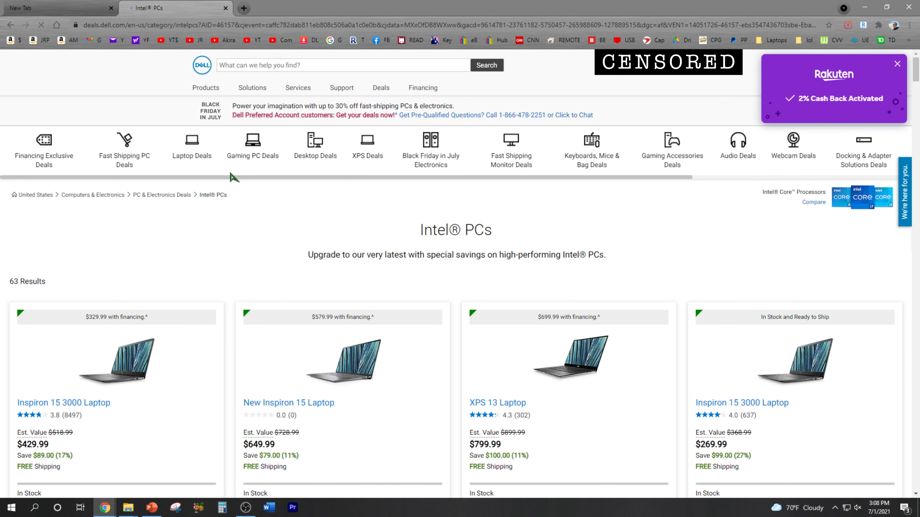
# From Laptop Deals, search Dell.com for 'New Inspiron 15 Touch Laptop' and browse the results.
pyautogui.click(192, 147)
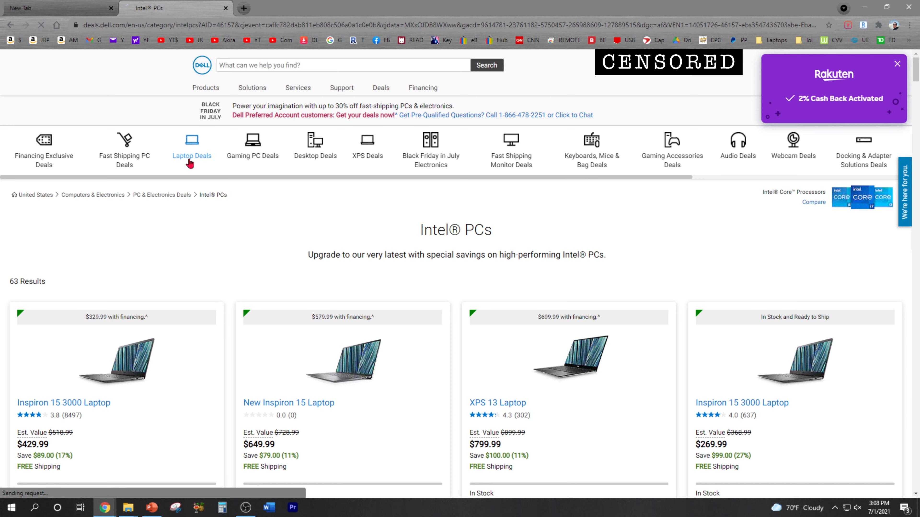
pyautogui.click(191, 147)
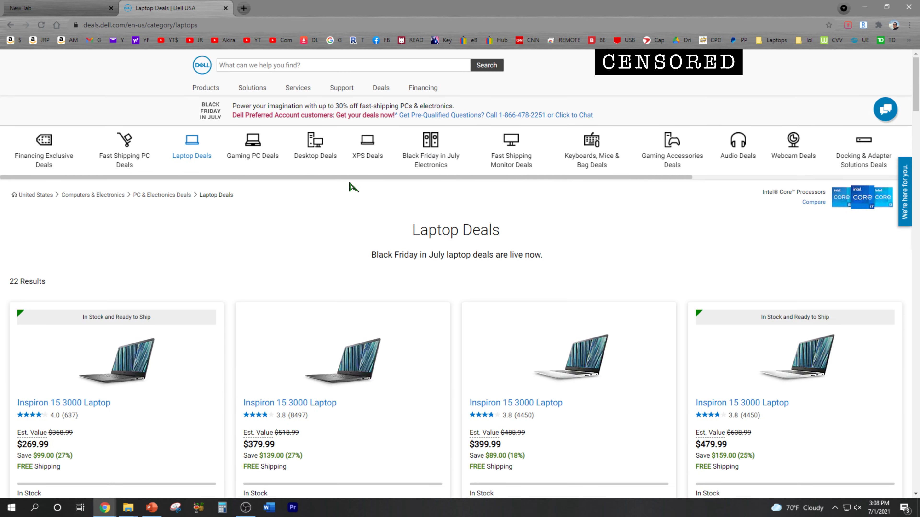
pyautogui.write('New Inspiron 15 Touch Laptop')
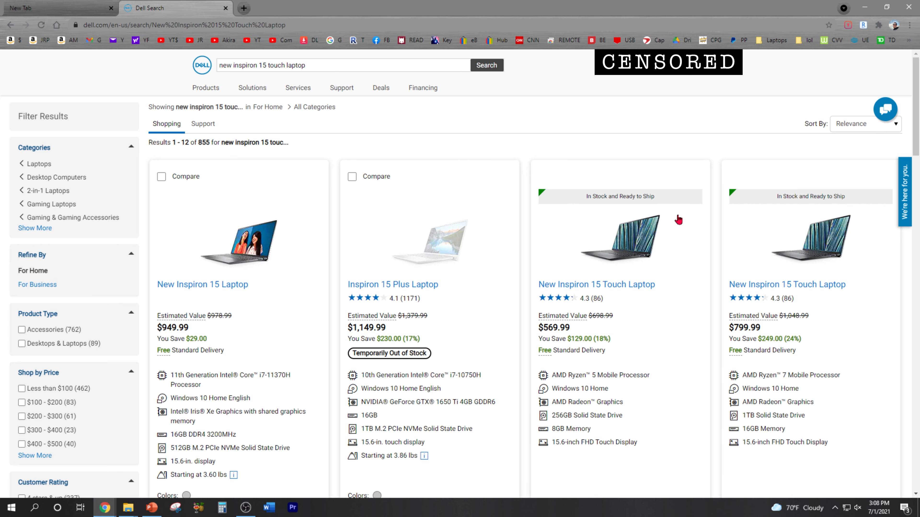
pyautogui.scroll(-3)
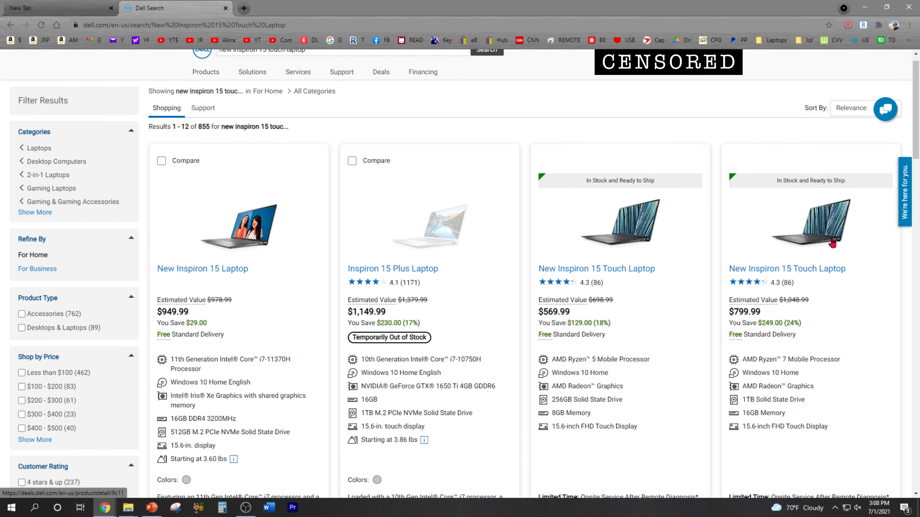
pyautogui.scroll(-3)
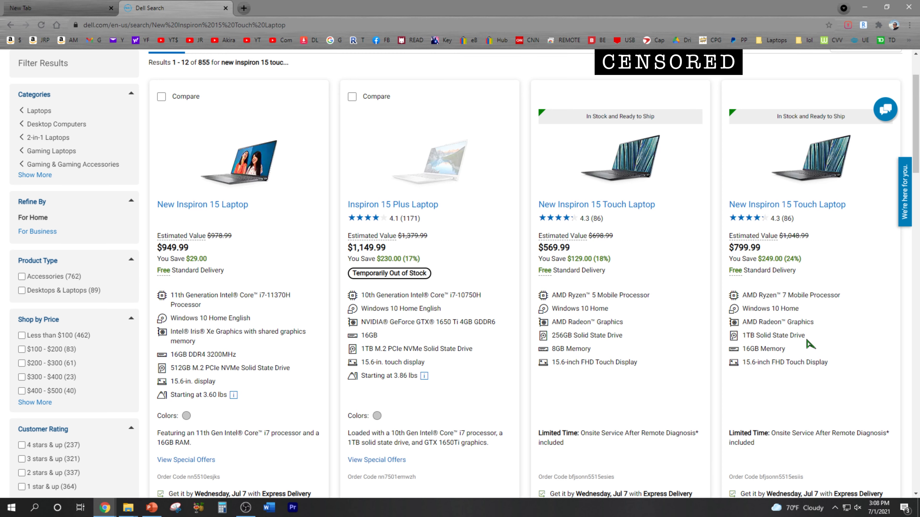
pyautogui.moveTo(794, 211)
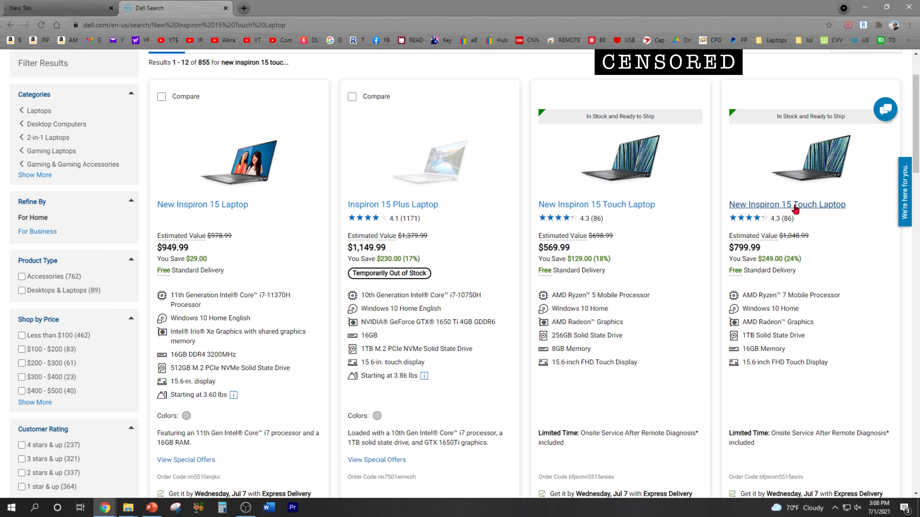
# Add the $799.99 New Inspiron 15 Touch Laptop to the cart, skipping accessories.
pyautogui.click(787, 204)
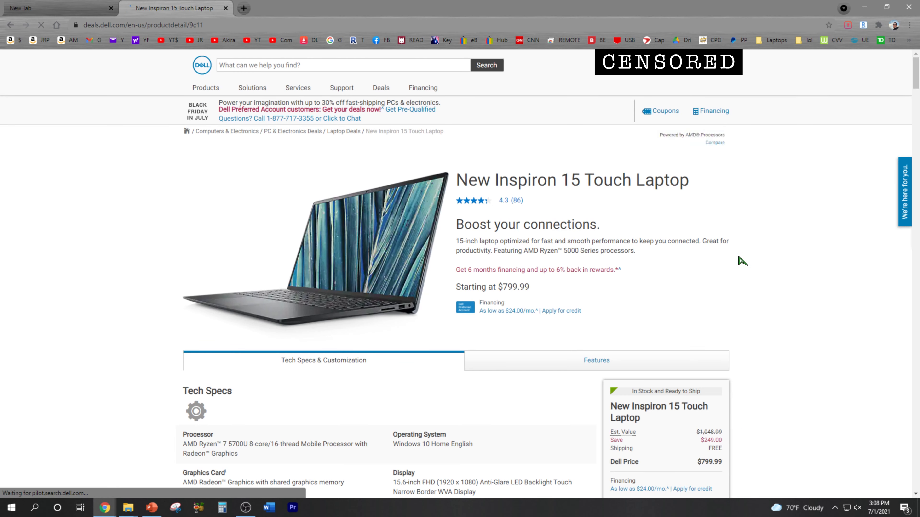
pyautogui.scroll(-3)
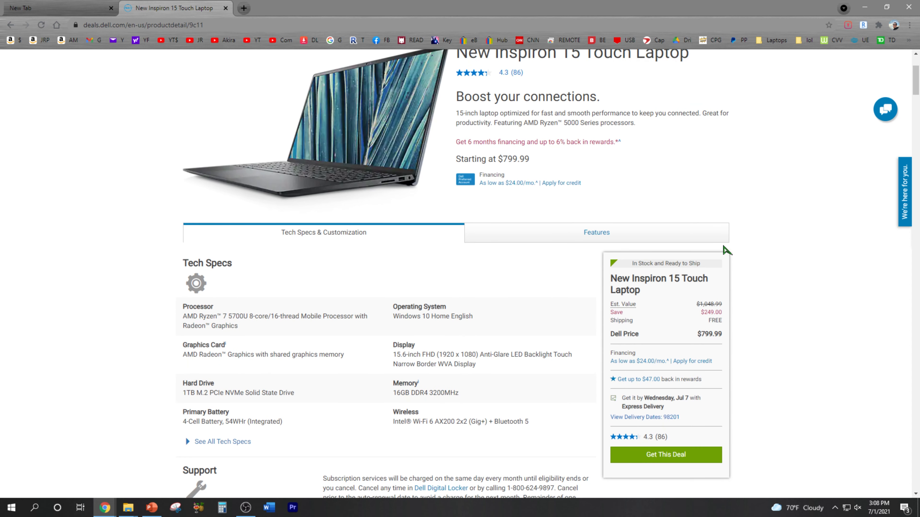
pyautogui.scroll(-3)
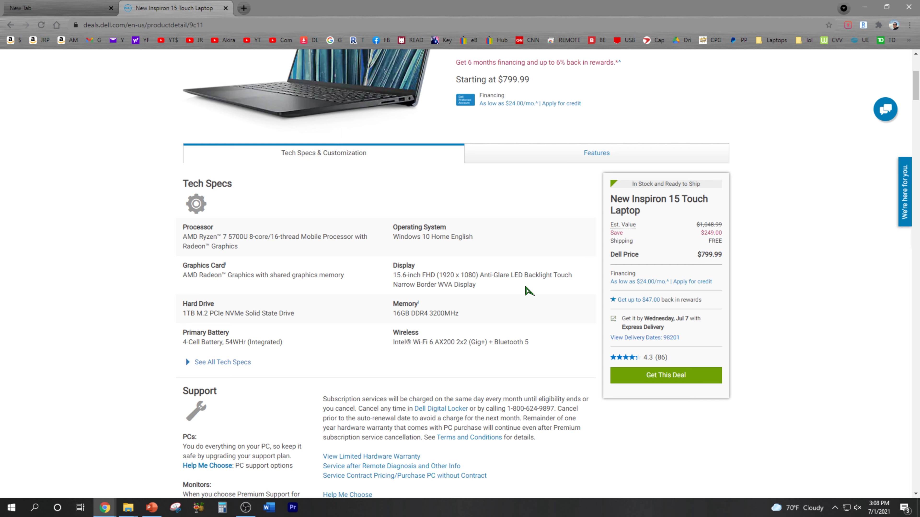
pyautogui.scroll(-3)
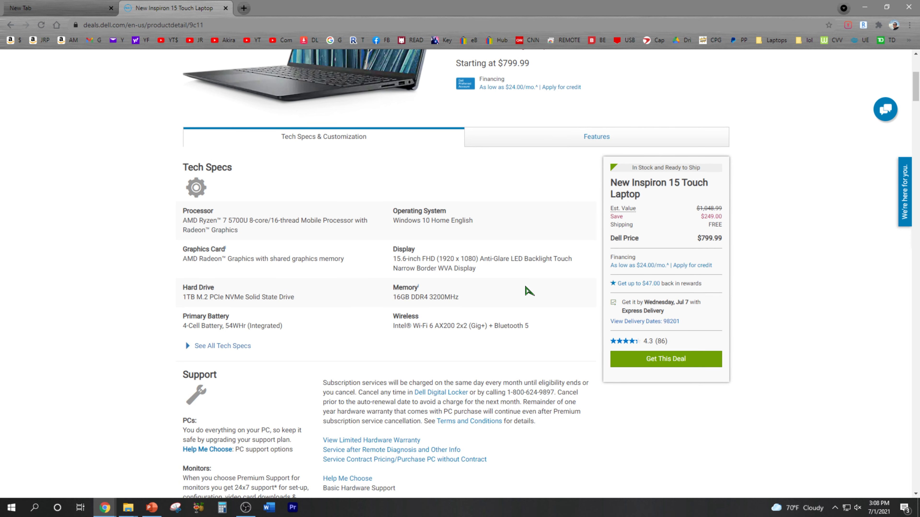
pyautogui.click(665, 358)
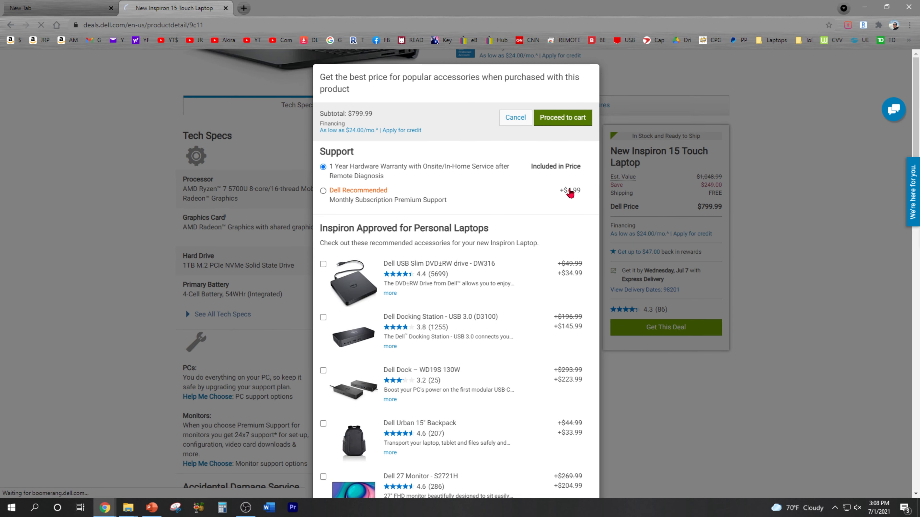
pyautogui.click(561, 117)
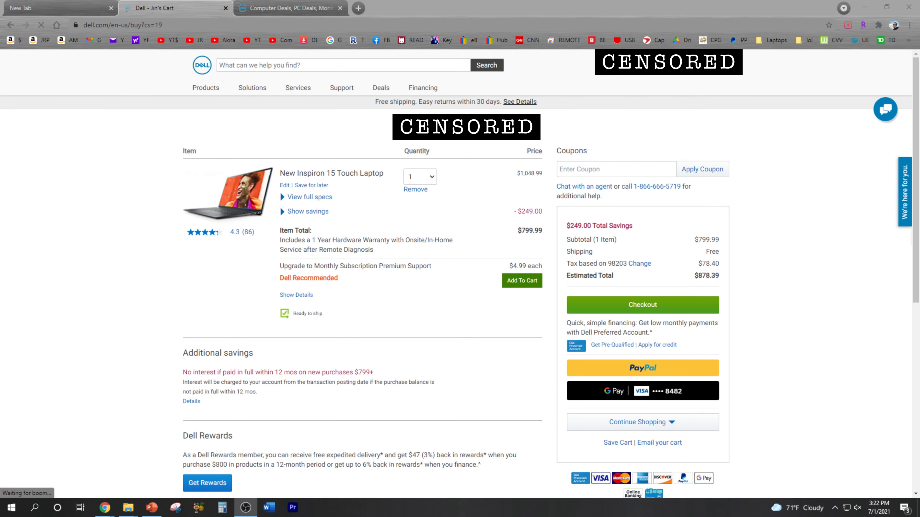
# Apply coupon 50OFF699, dropping the laptop to $749.99 and the estimated total to $823.48.
pyautogui.click(615, 170)
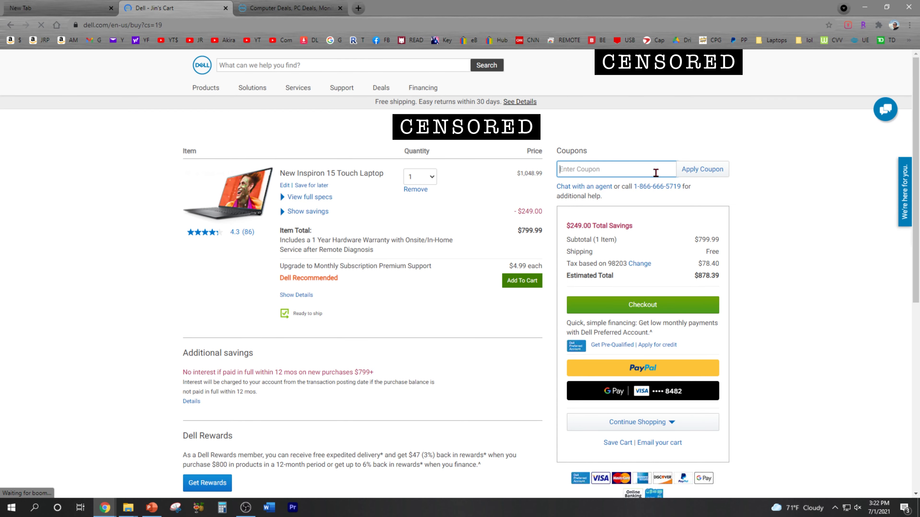
pyautogui.write('5')
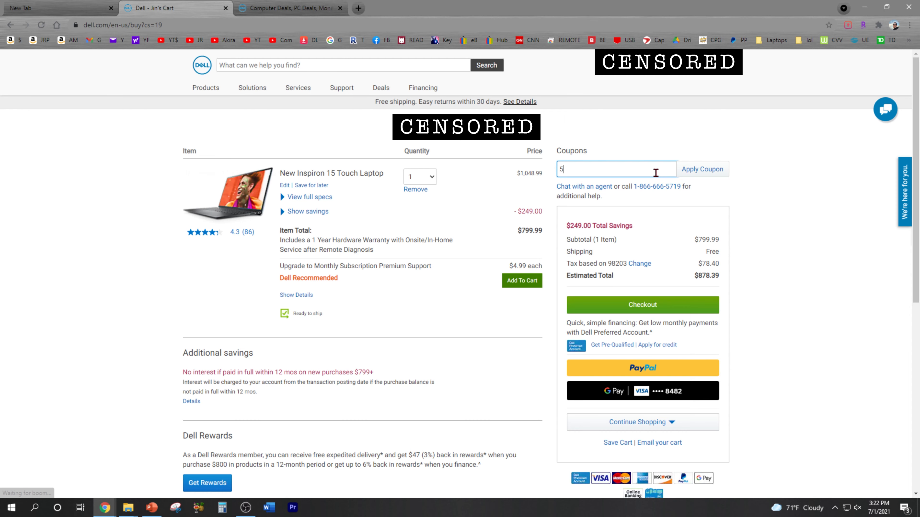
pyautogui.write('0OFF')
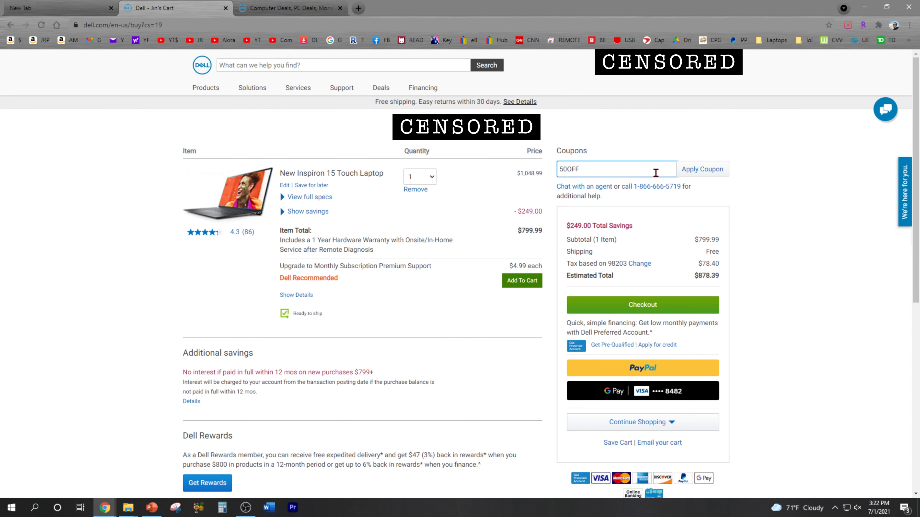
pyautogui.write('699')
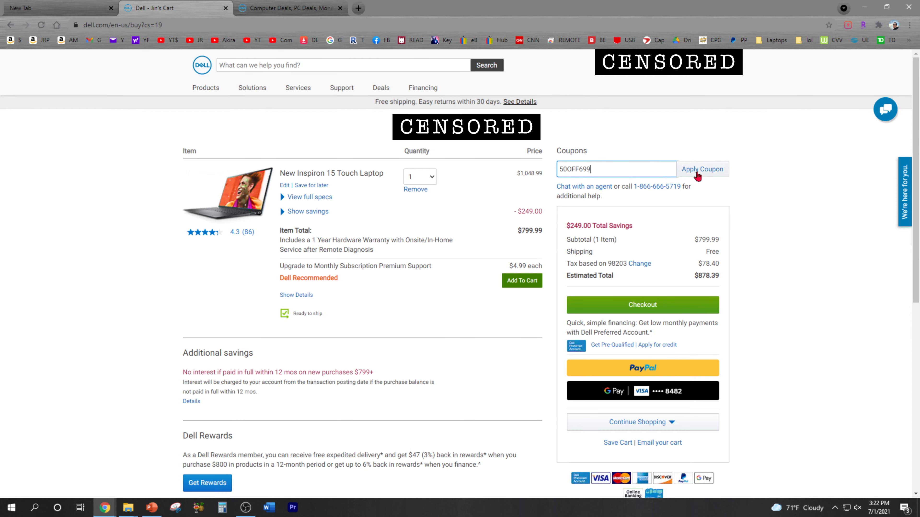
pyautogui.click(702, 169)
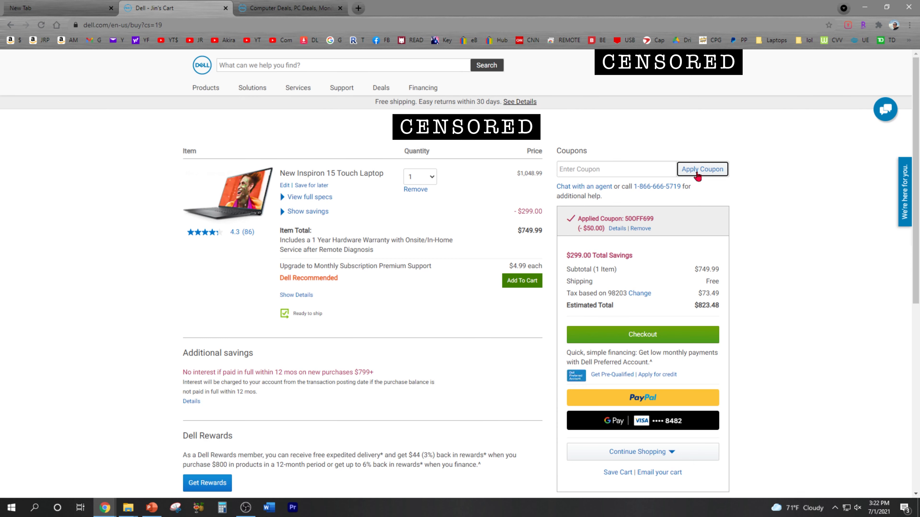
pyautogui.moveTo(659, 252)
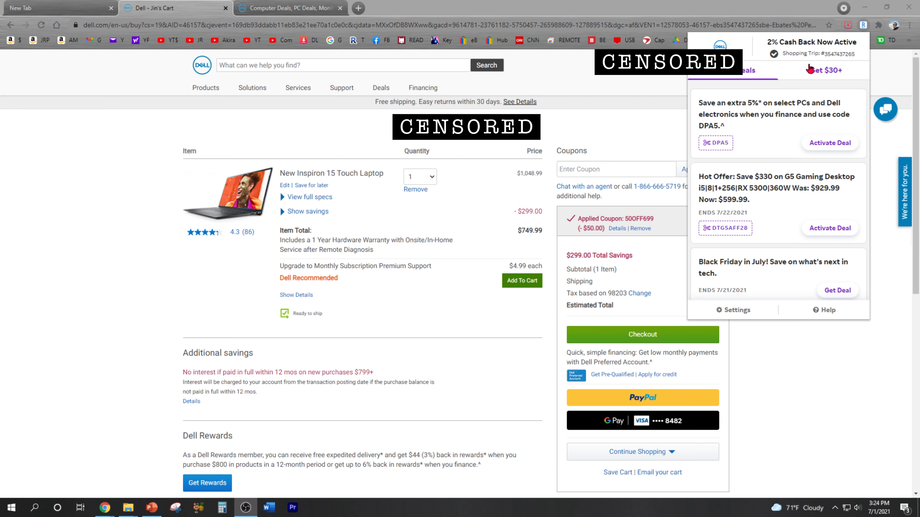
pyautogui.moveTo(823, 52)
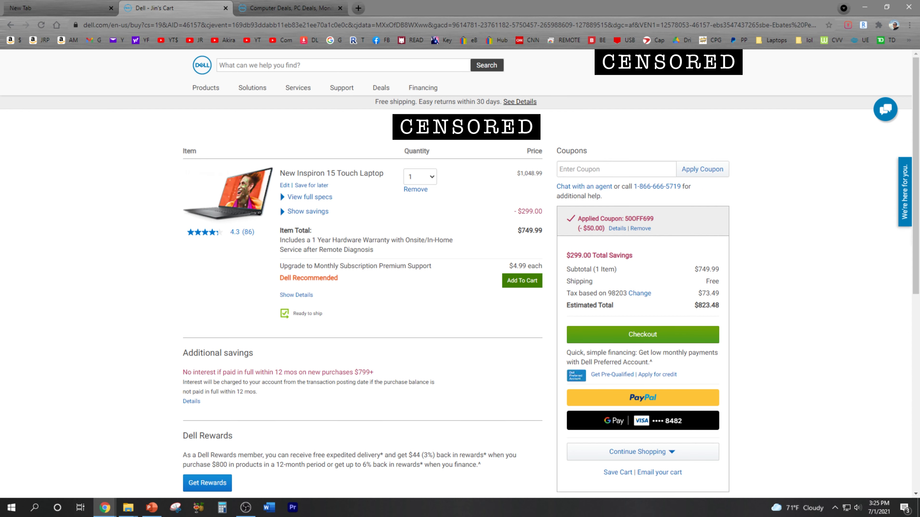
pyautogui.click(309, 197)
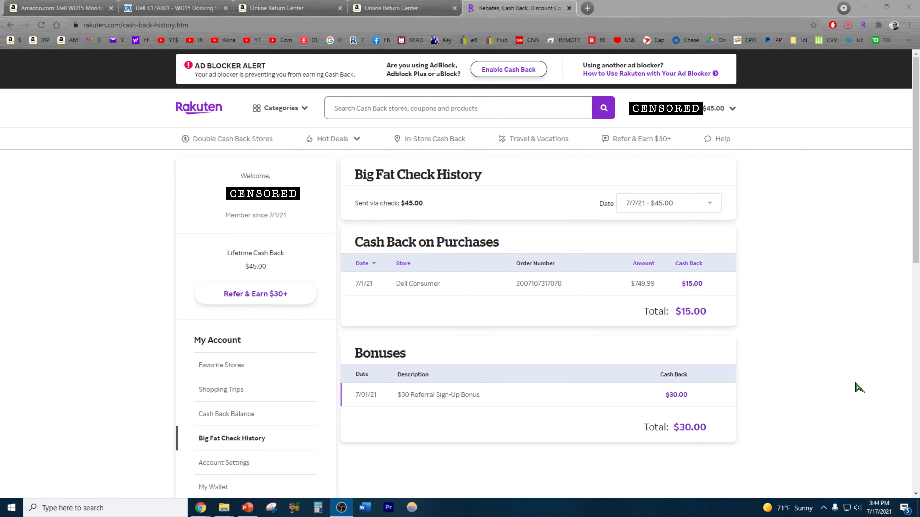
pyautogui.moveTo(565, 326)
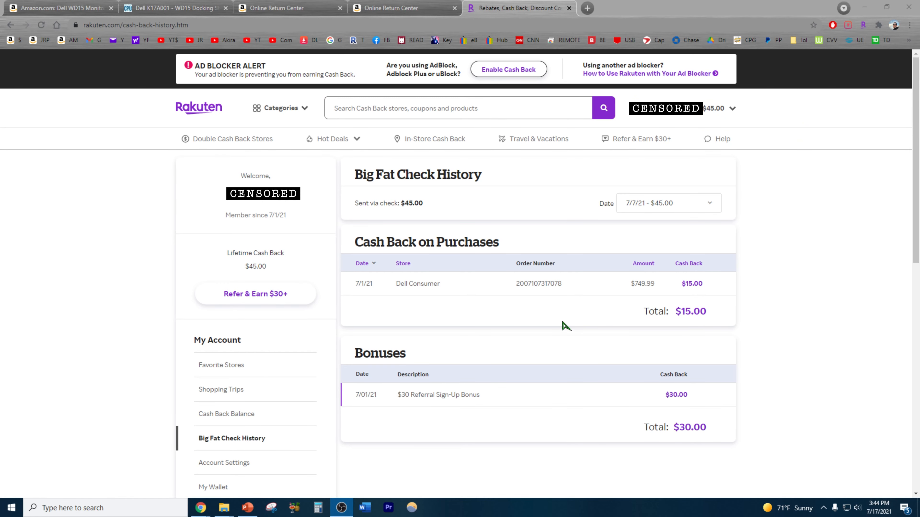
pyautogui.moveTo(562, 325)
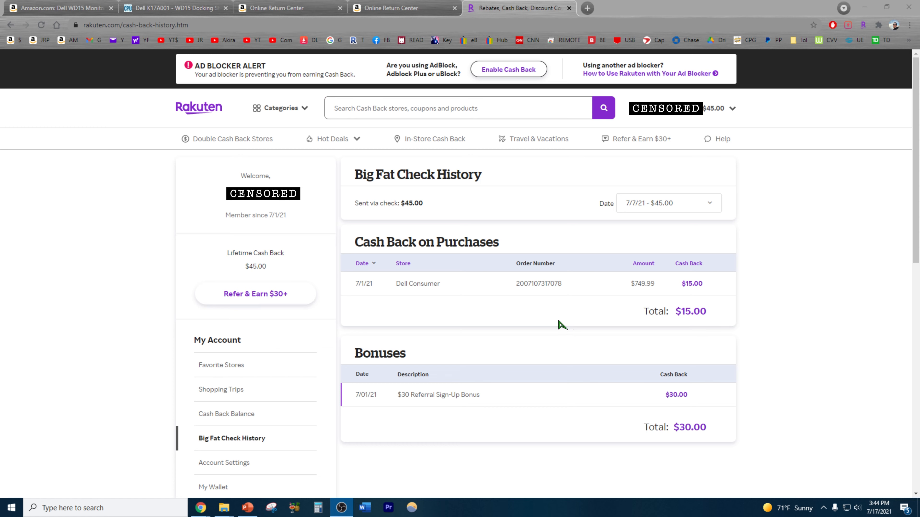
pyautogui.moveTo(475, 296)
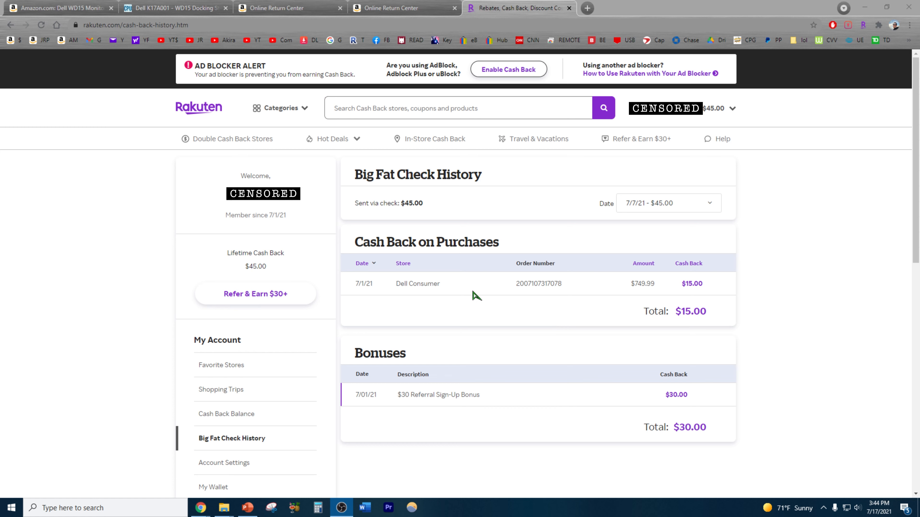
pyautogui.moveTo(663, 295)
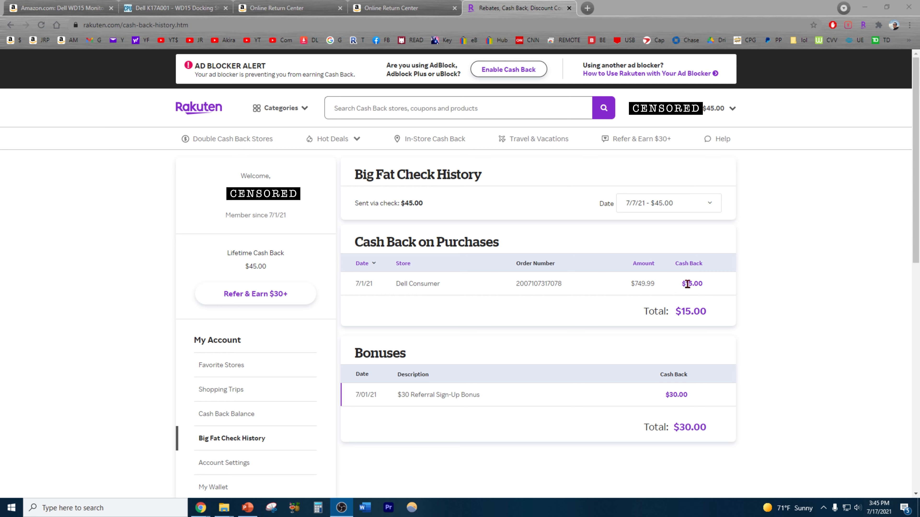
pyautogui.moveTo(552, 408)
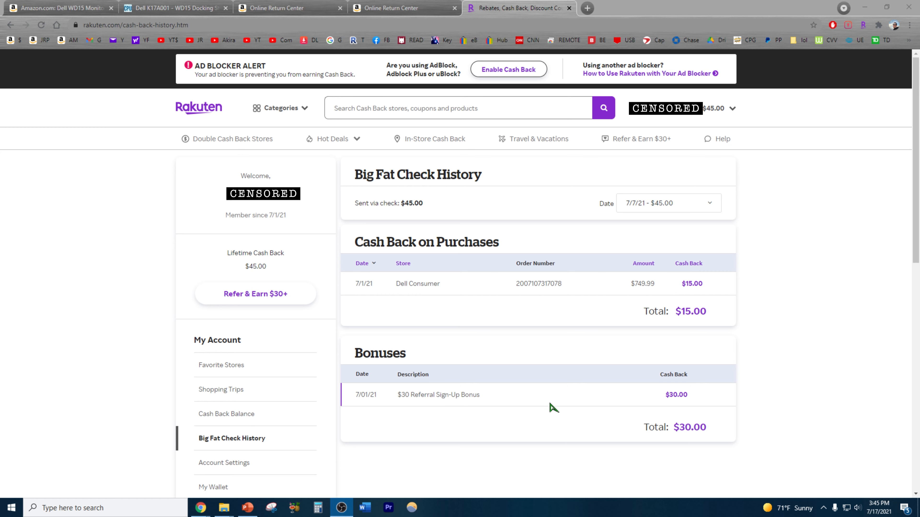
pyautogui.moveTo(432, 418)
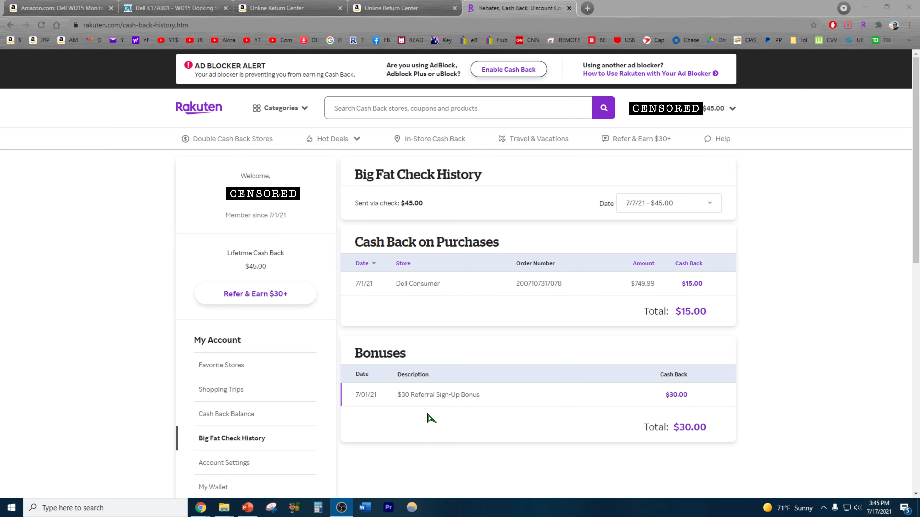
pyautogui.moveTo(741, 334)
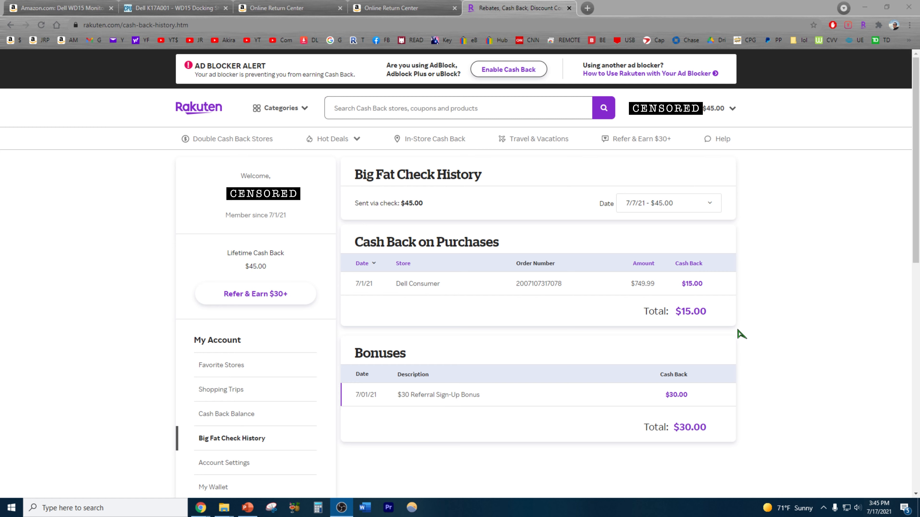